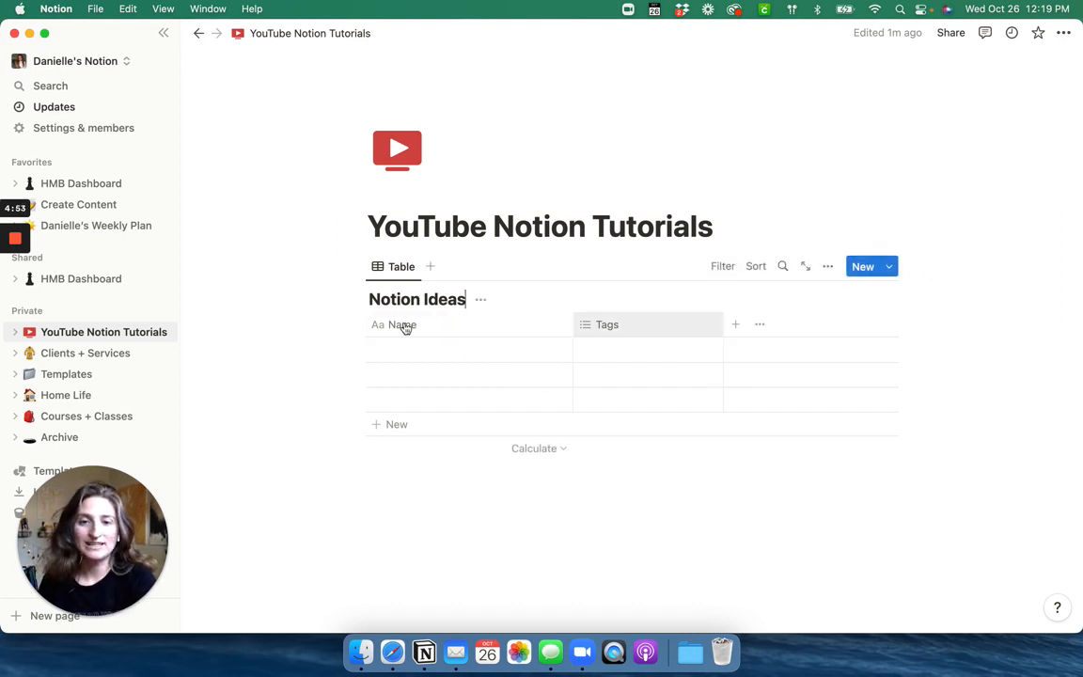
mouse_move(701, 330)
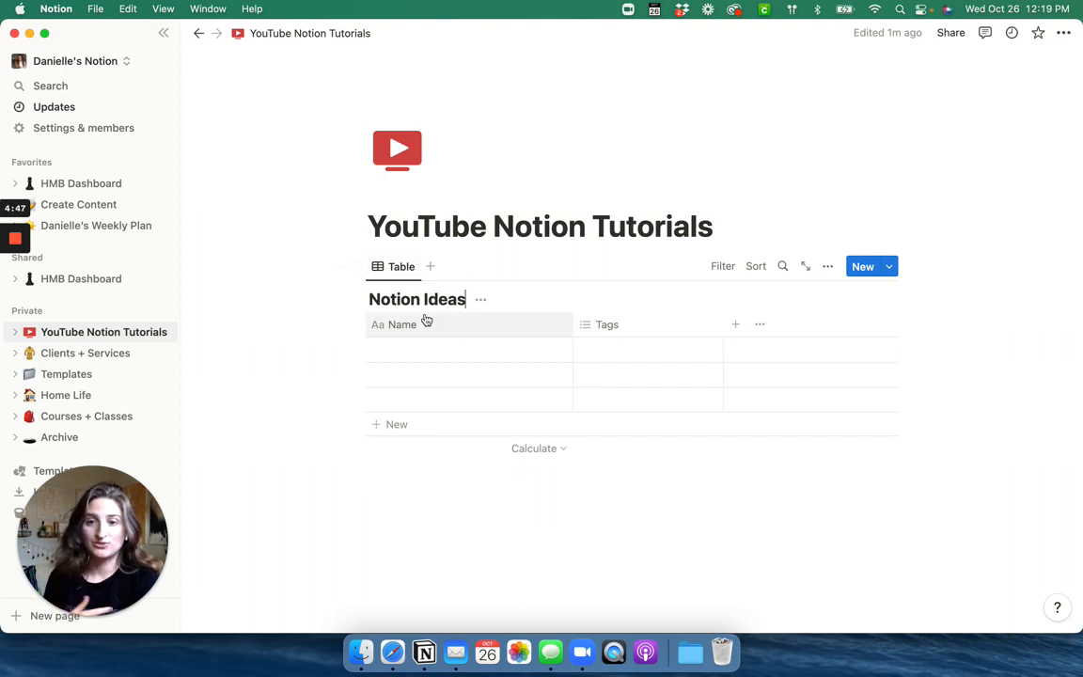
Step: Name the table view 'All Notion Ideas' and hide the 'Notion Ideas' database title
click(401, 266)
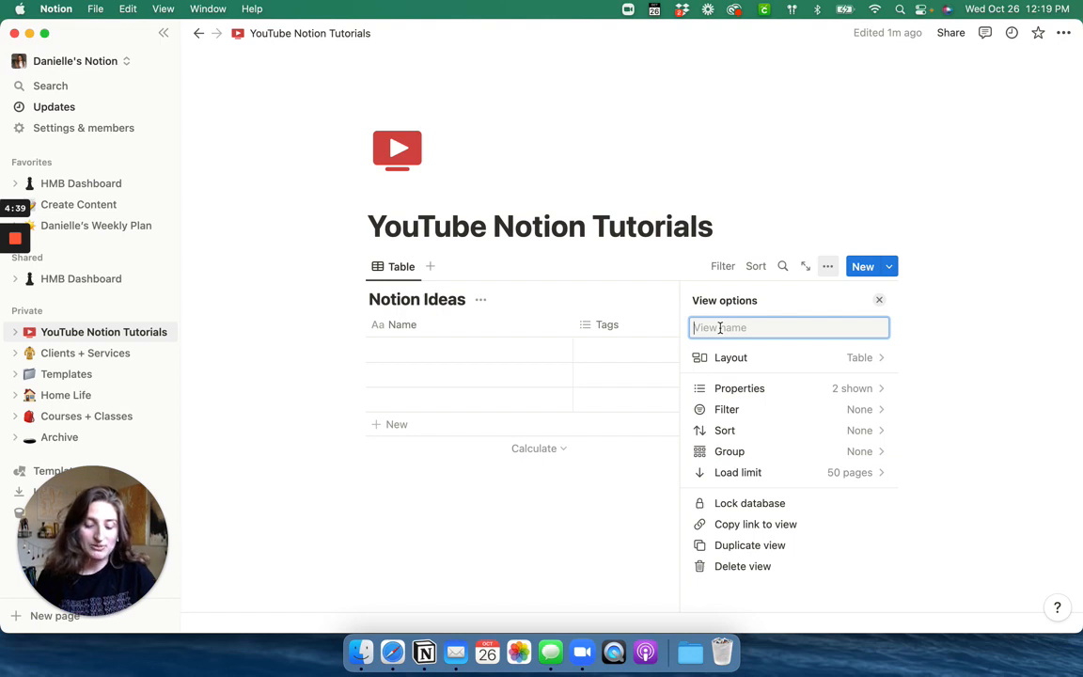
text(All Notion Ideas)
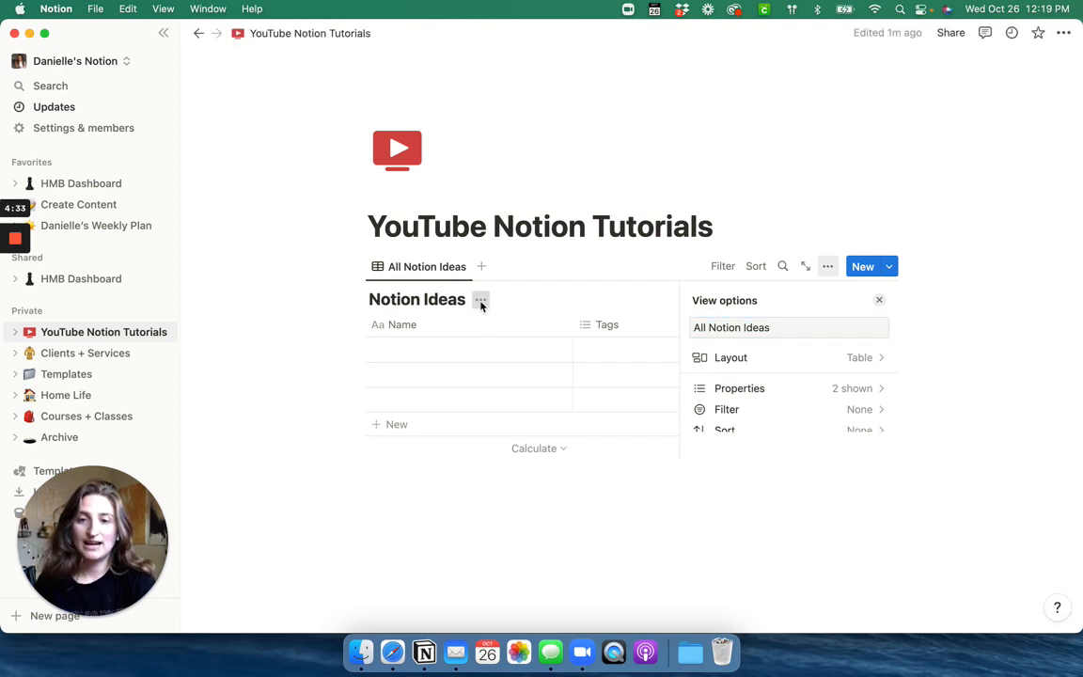
click(480, 299)
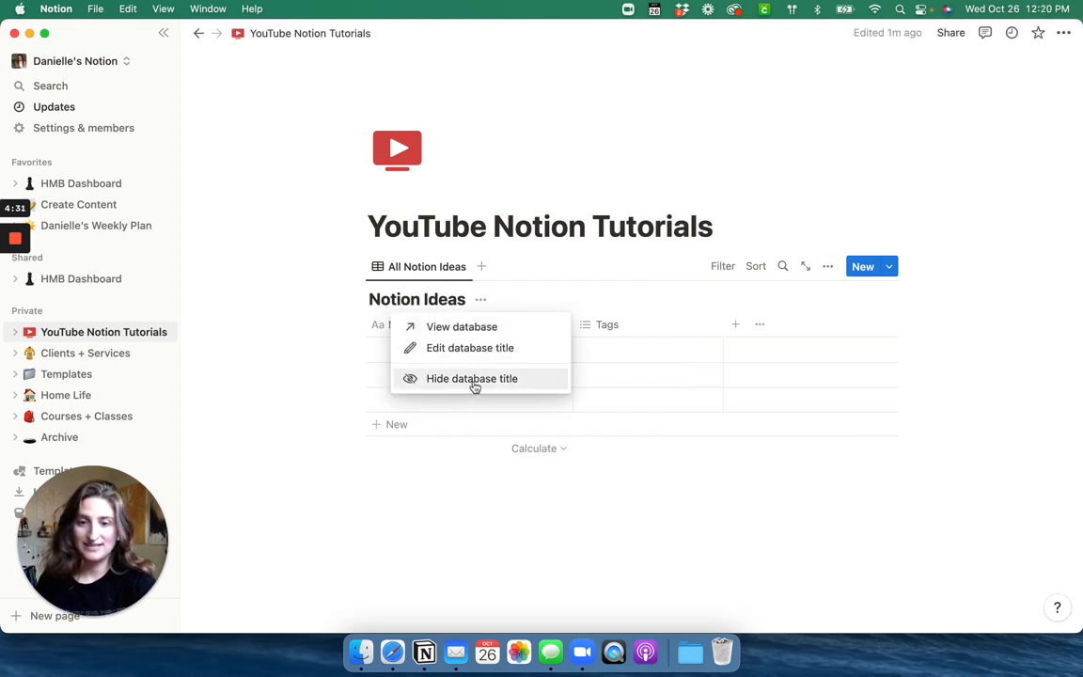
click(471, 378)
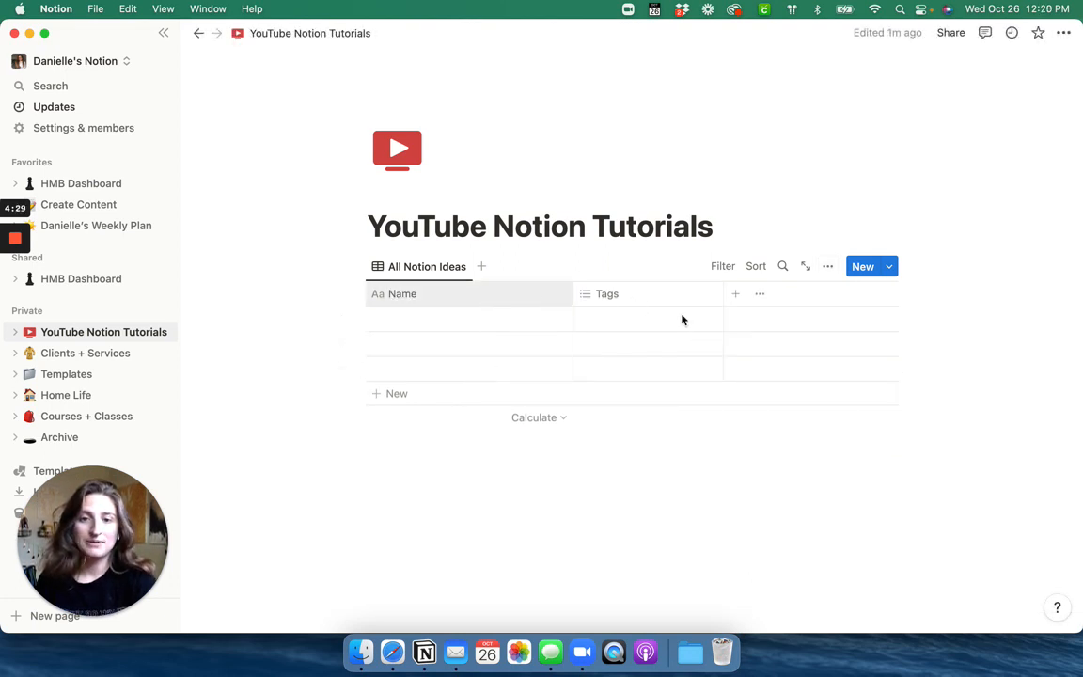
mouse_move(539, 303)
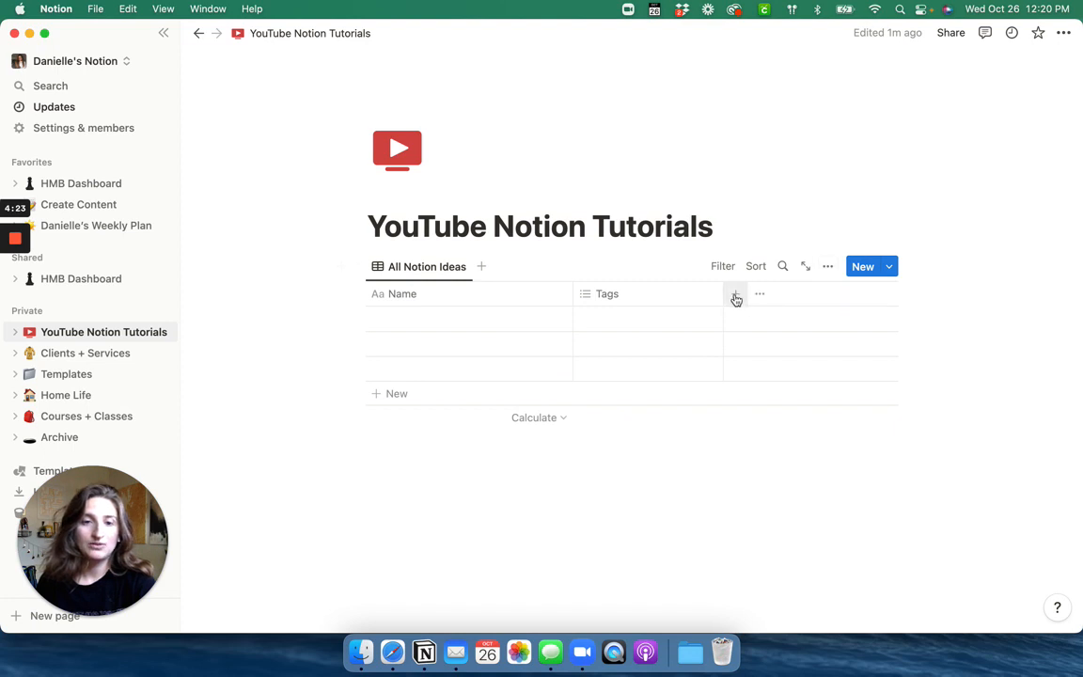
Step: Rename the Tags column to 'Categories' and switch its type from Multi-select to Select
click(736, 293)
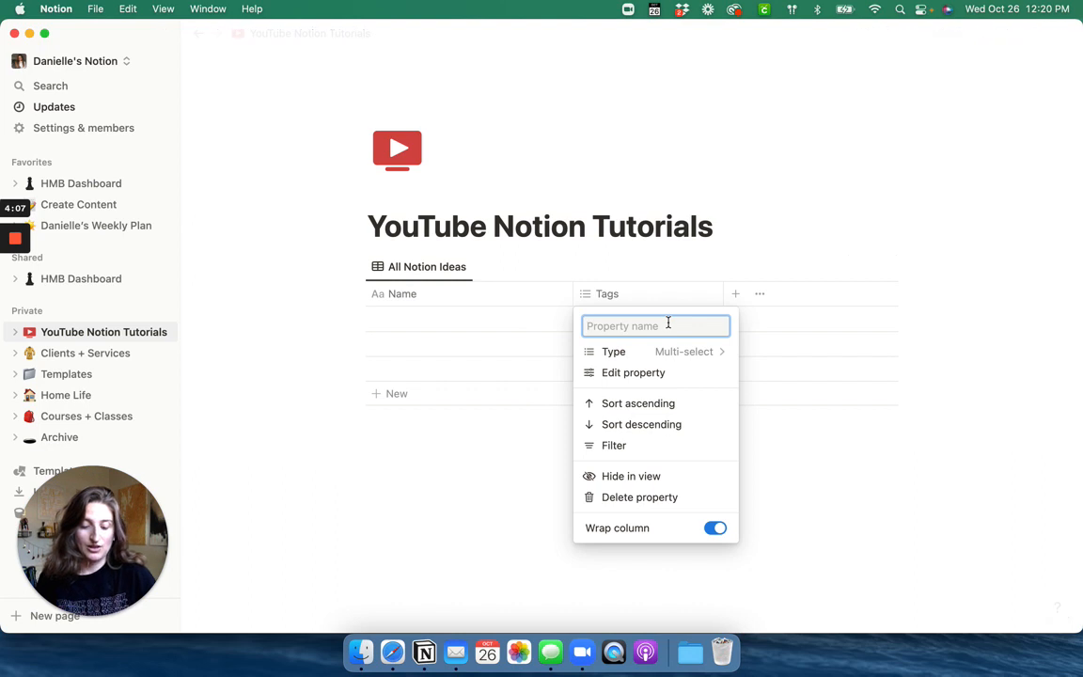
text(Cate)
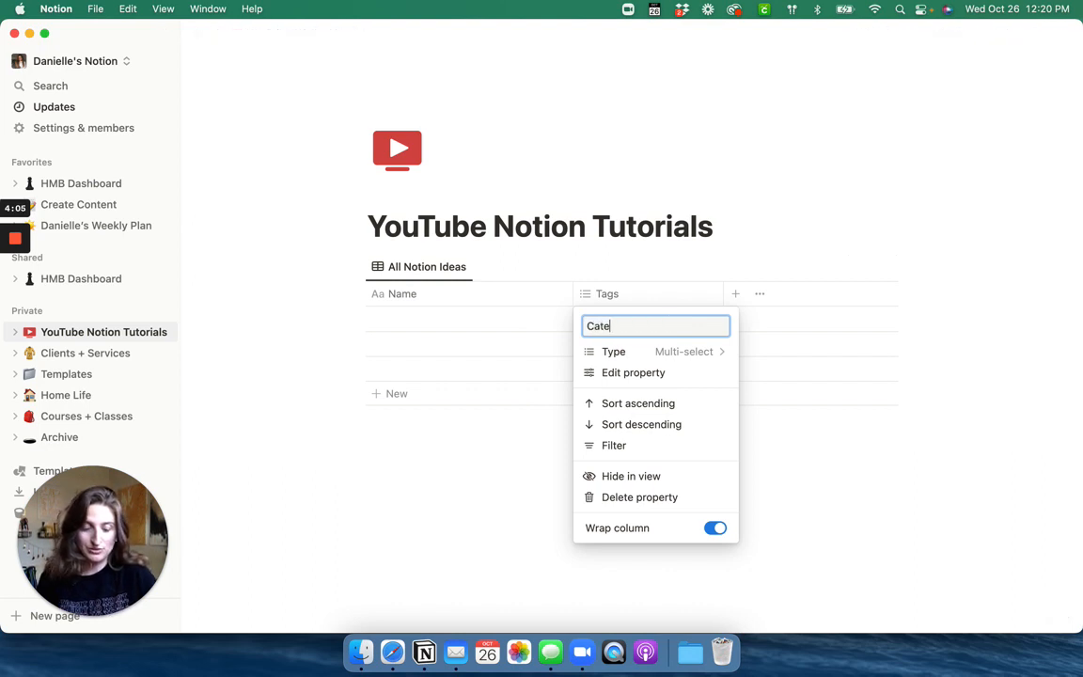
text(gories)
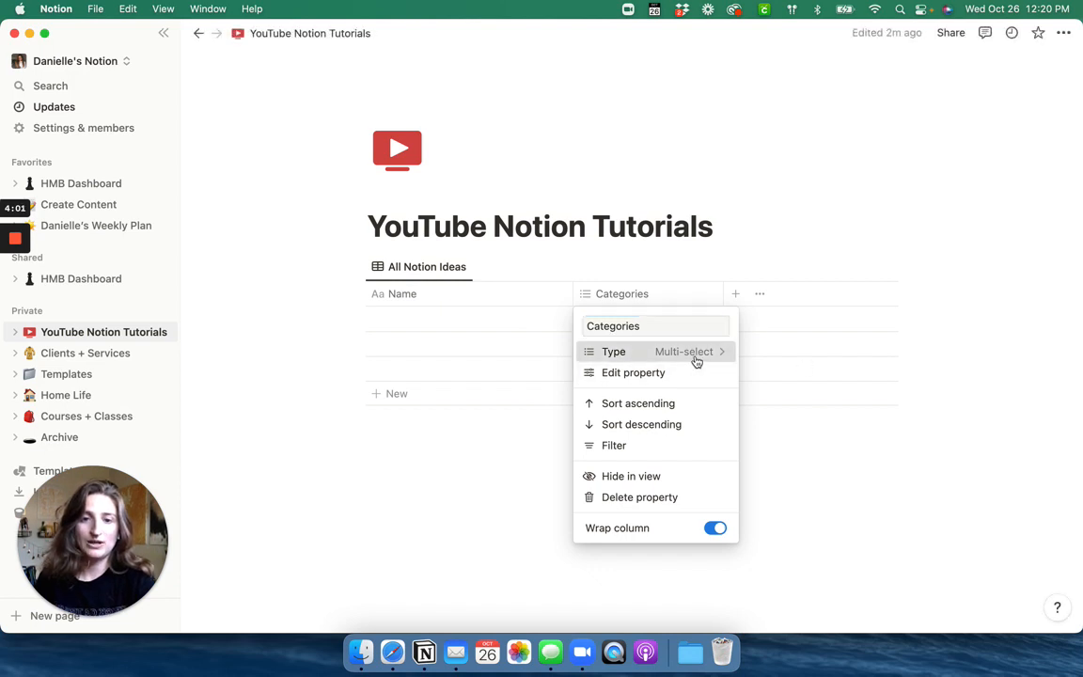
click(684, 351)
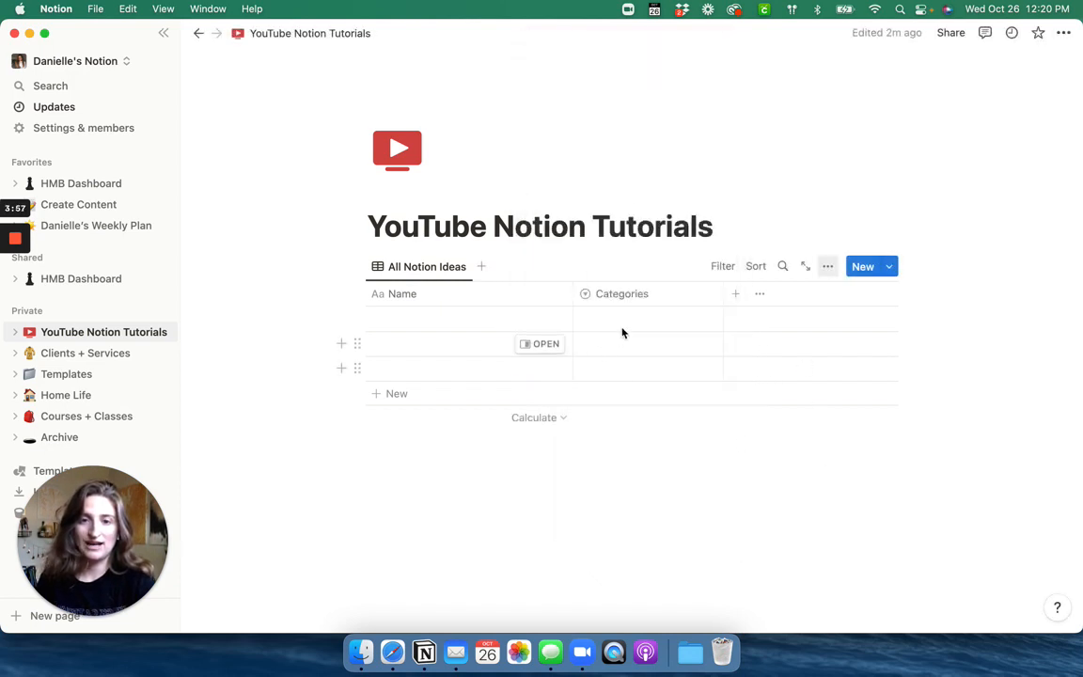
Step: Create the category options Tables, Relationships and Dashboard in the three rows
click(648, 319)
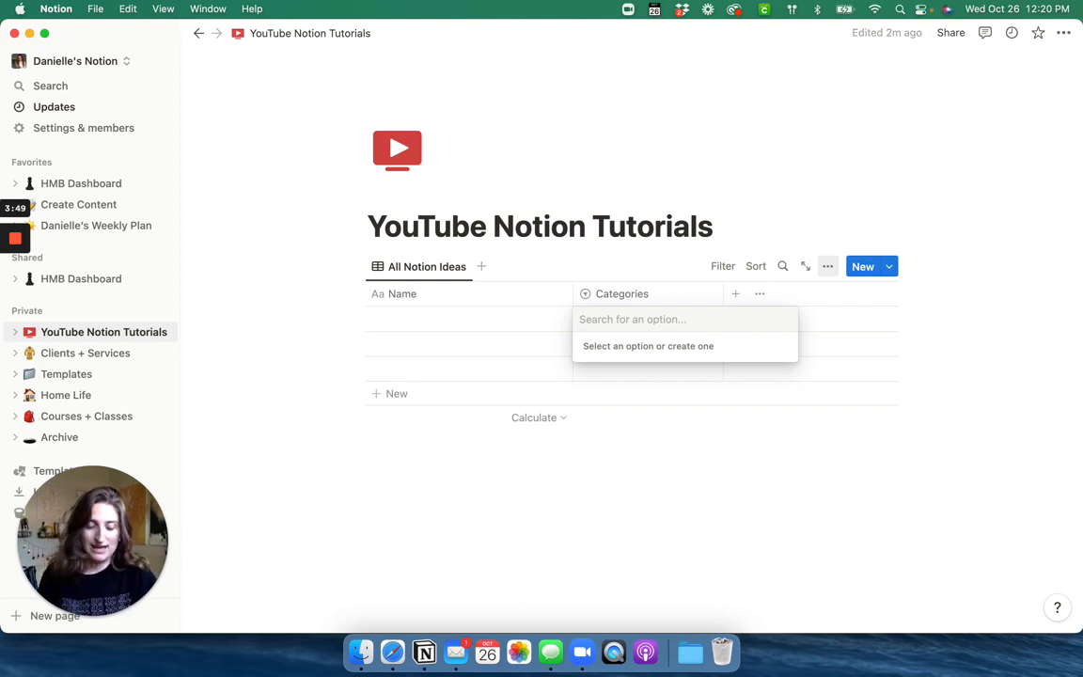
text(Tables)
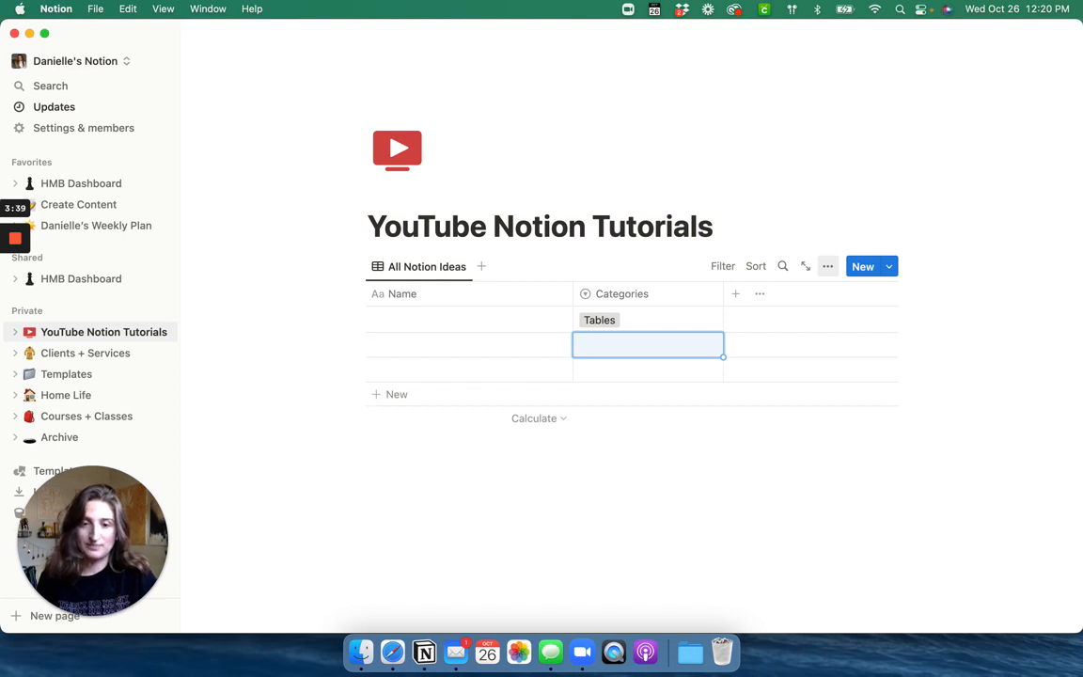
text(Relationships)
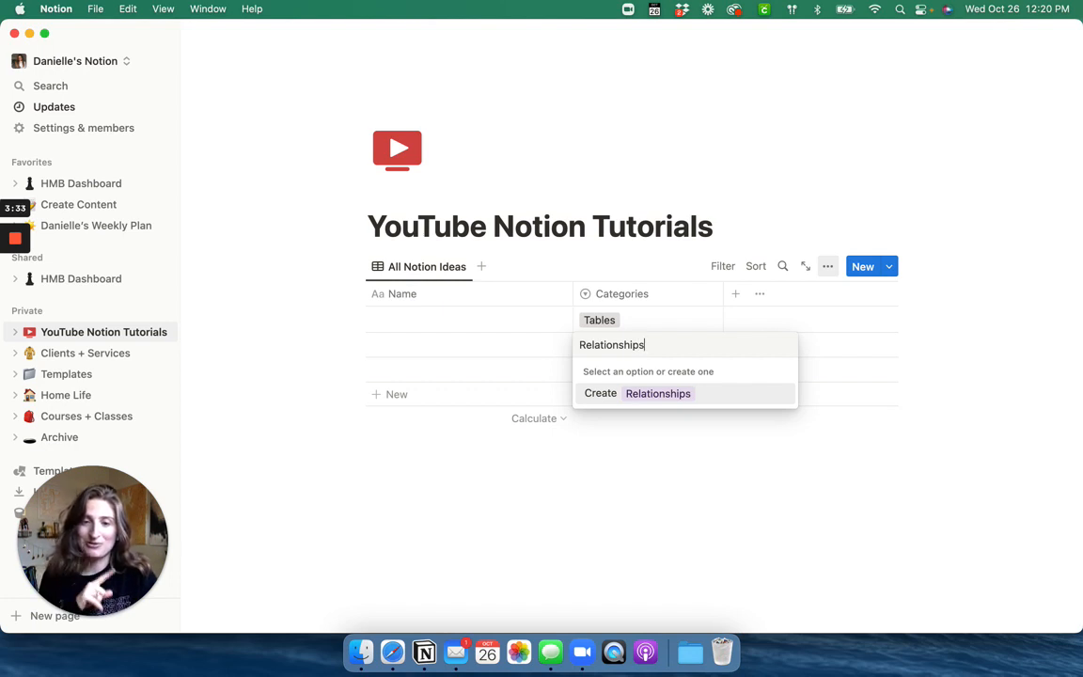
click(637, 393)
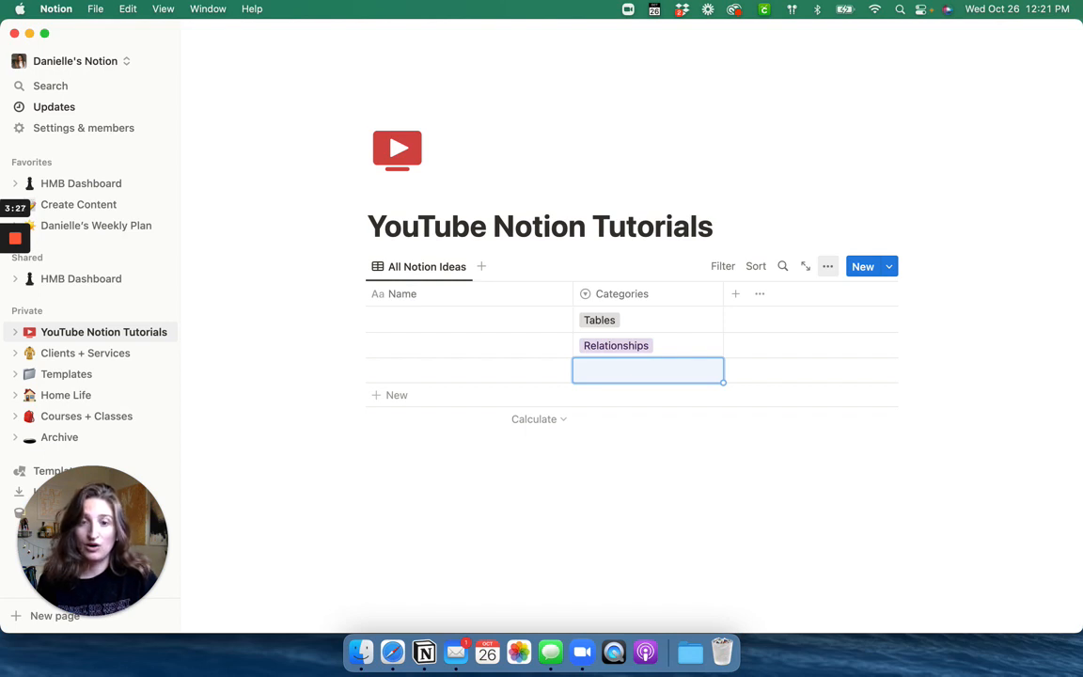
text(Dashboa)
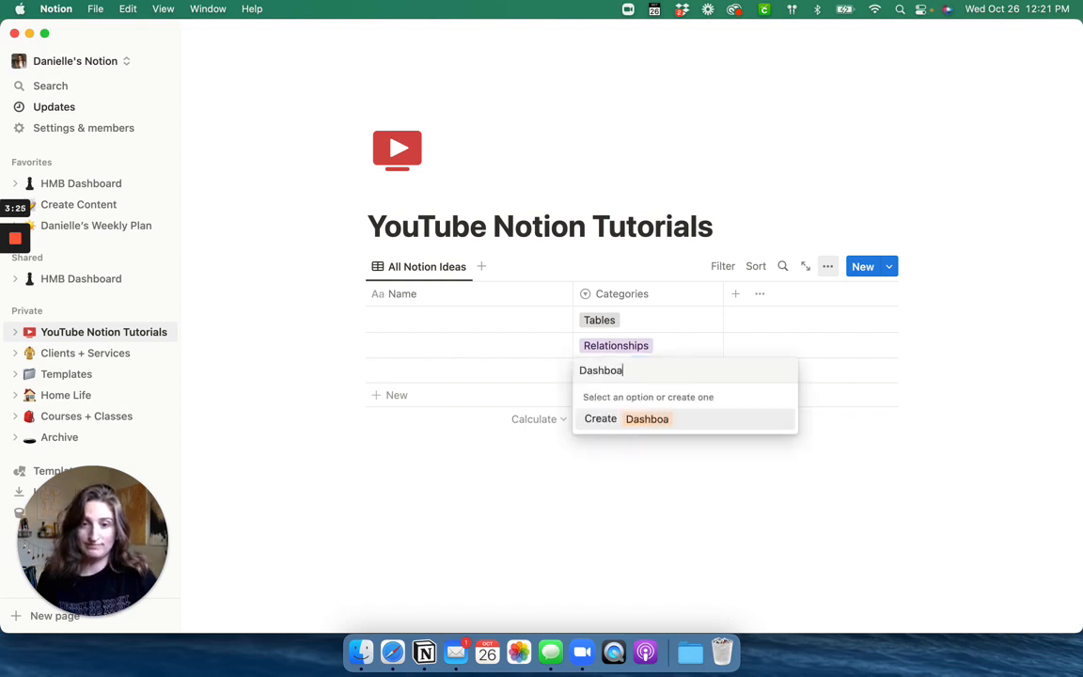
click(623, 419)
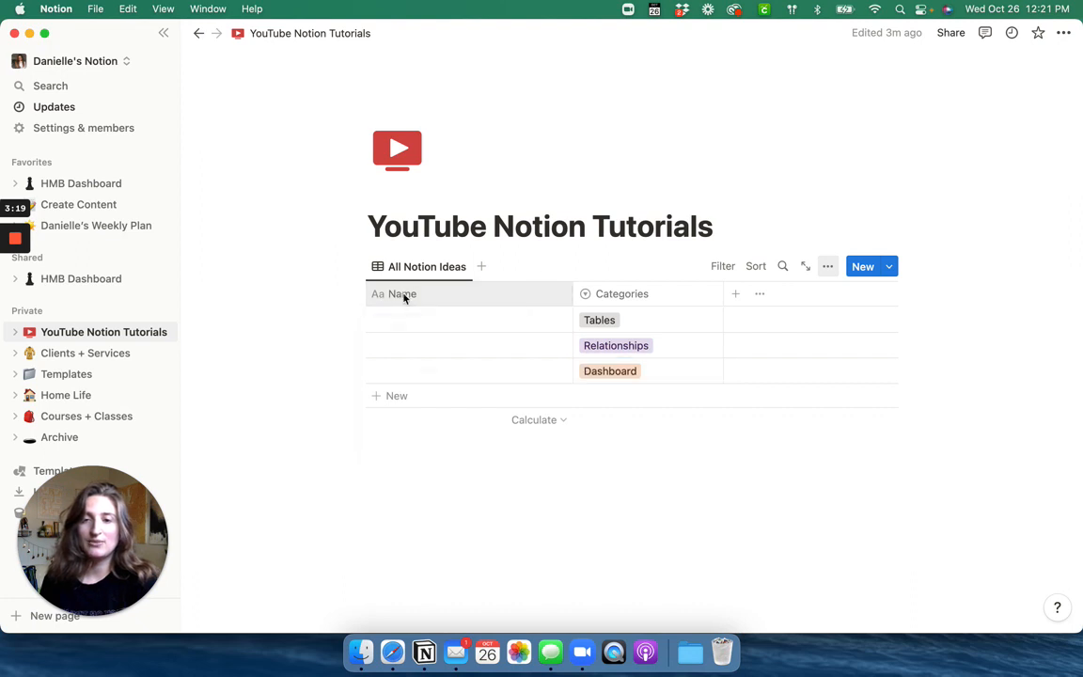
Step: Change the Name column's header to 'Title Of Video'
click(403, 294)
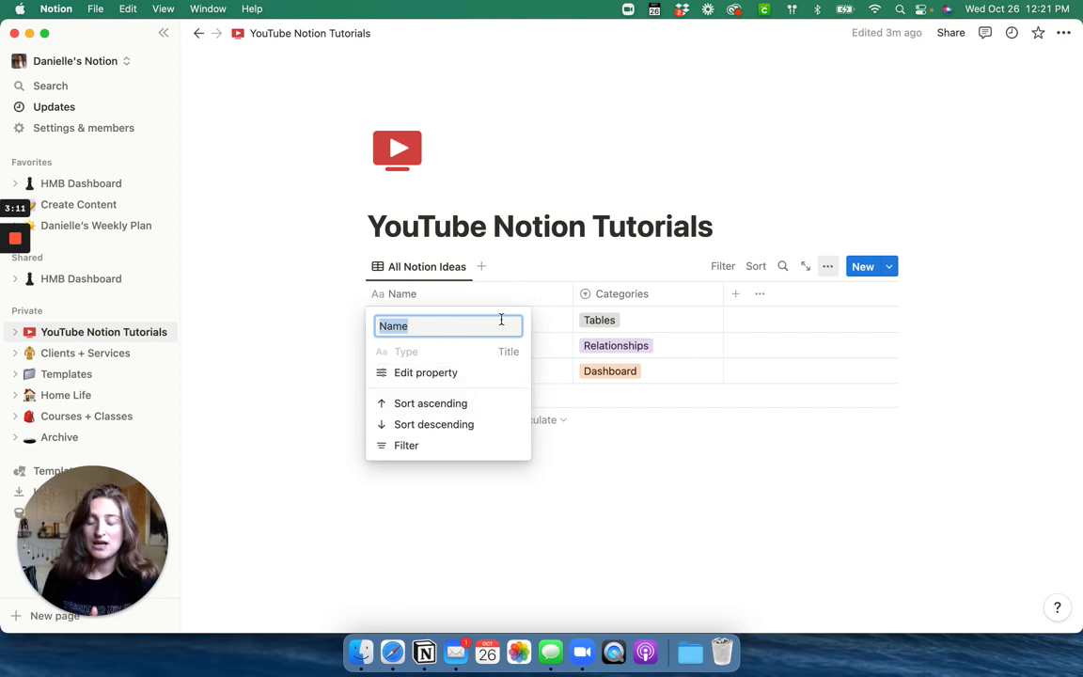
text(T)
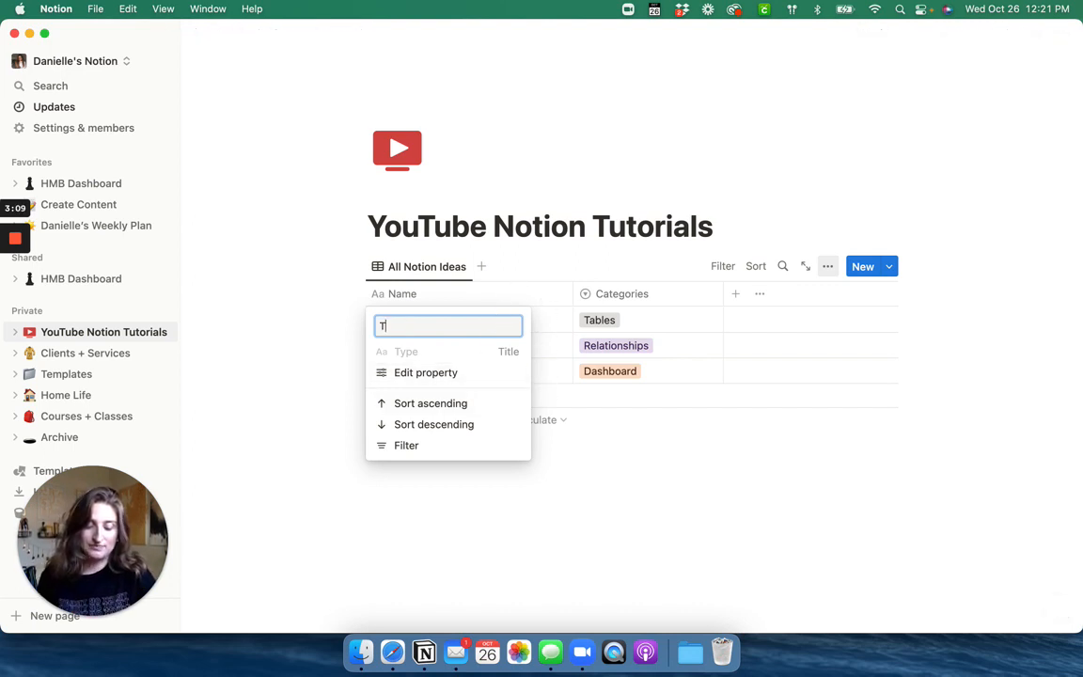
text(itle Of v)
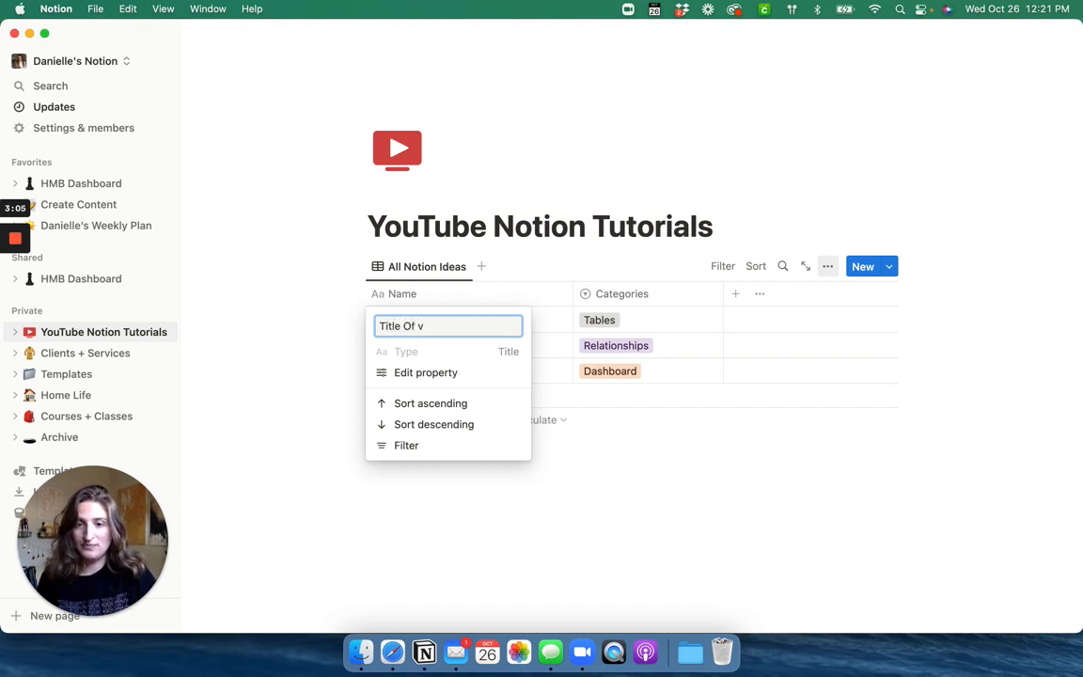
text(ideo)
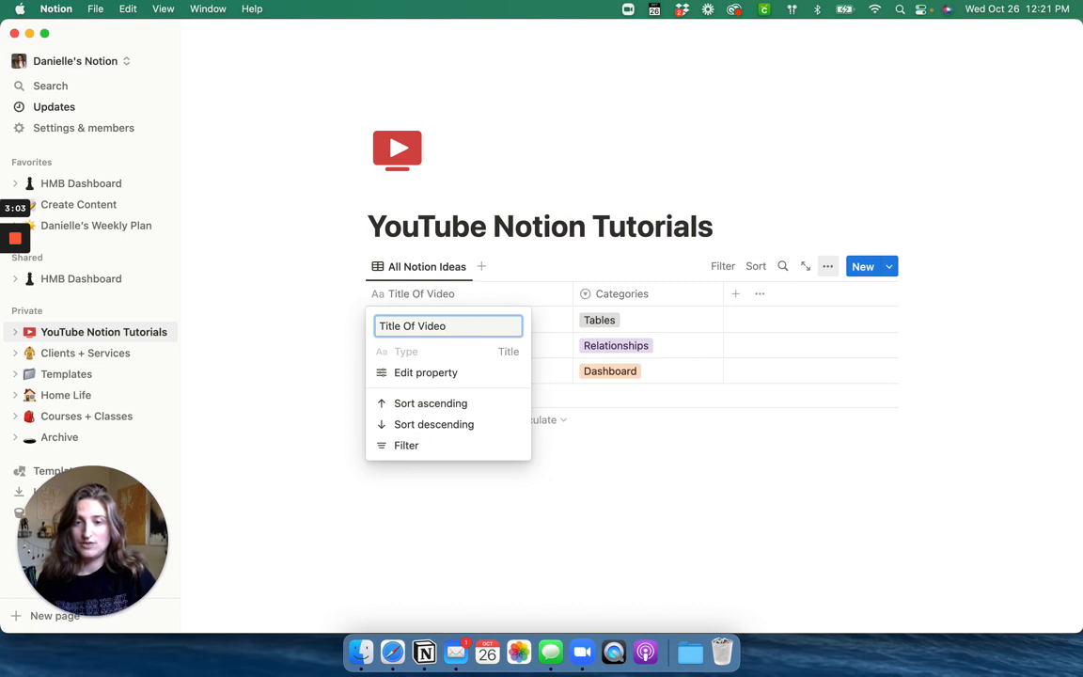
click(592, 434)
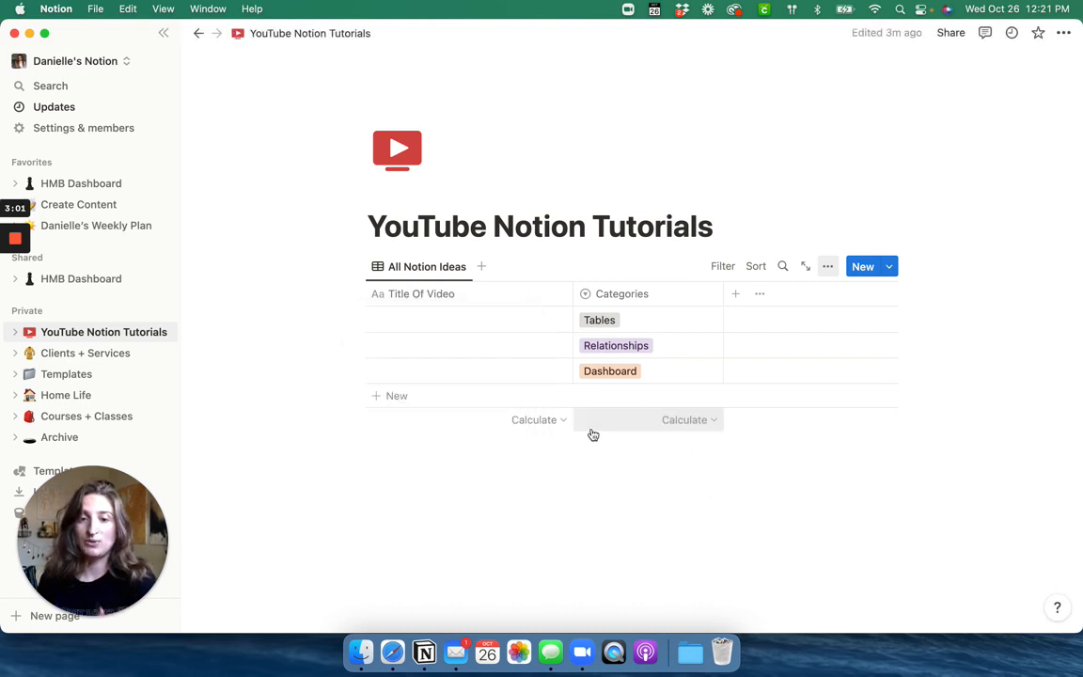
click(468, 320)
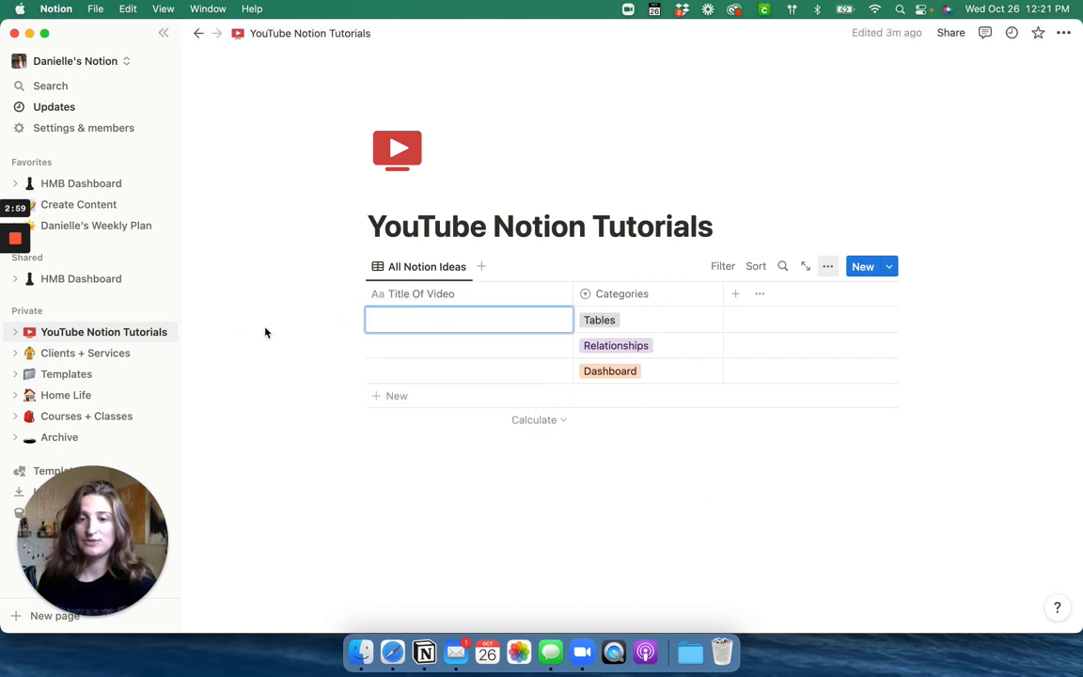
Step: Enter 'How to organize your notion tables' as the first row's video title
text(H)
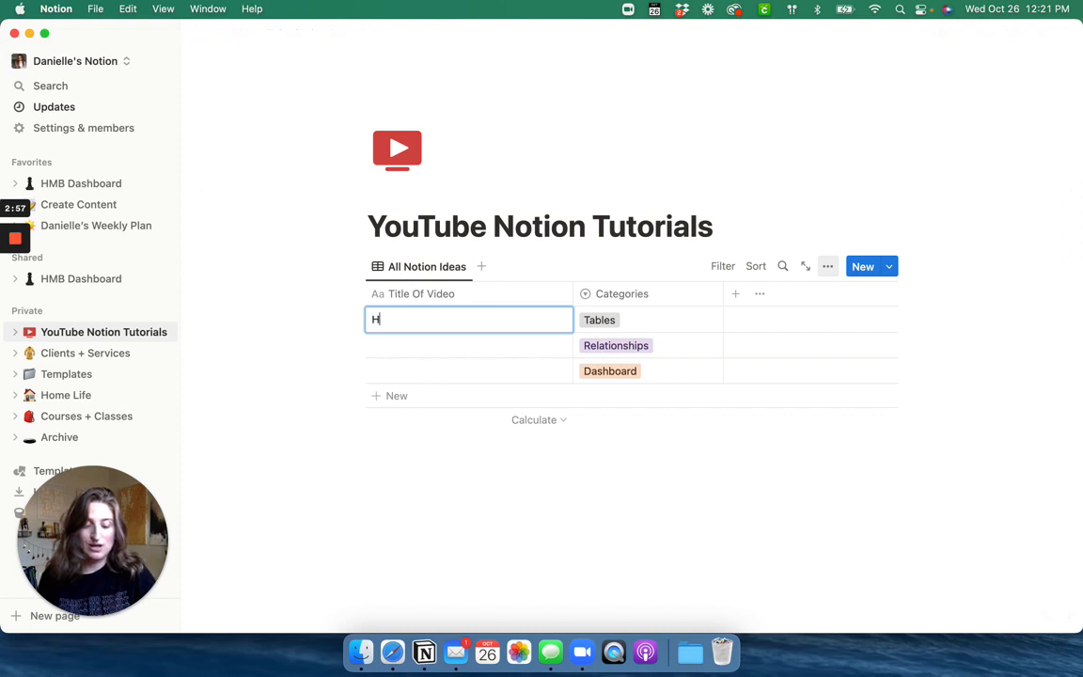
text(ow to orgain)
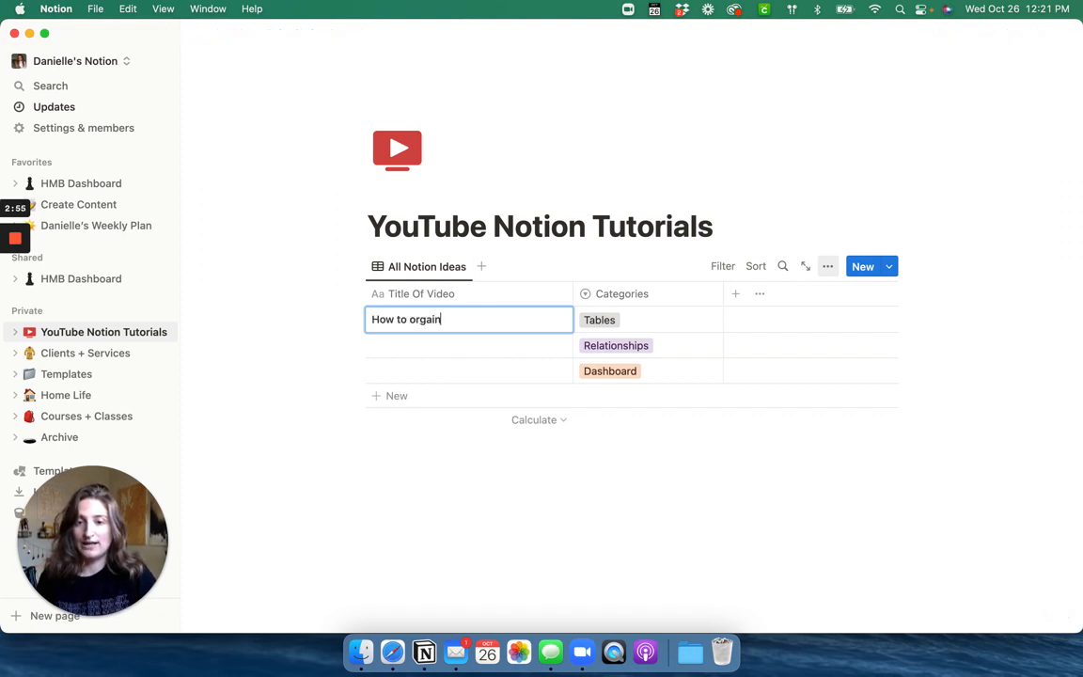
text(ize your)
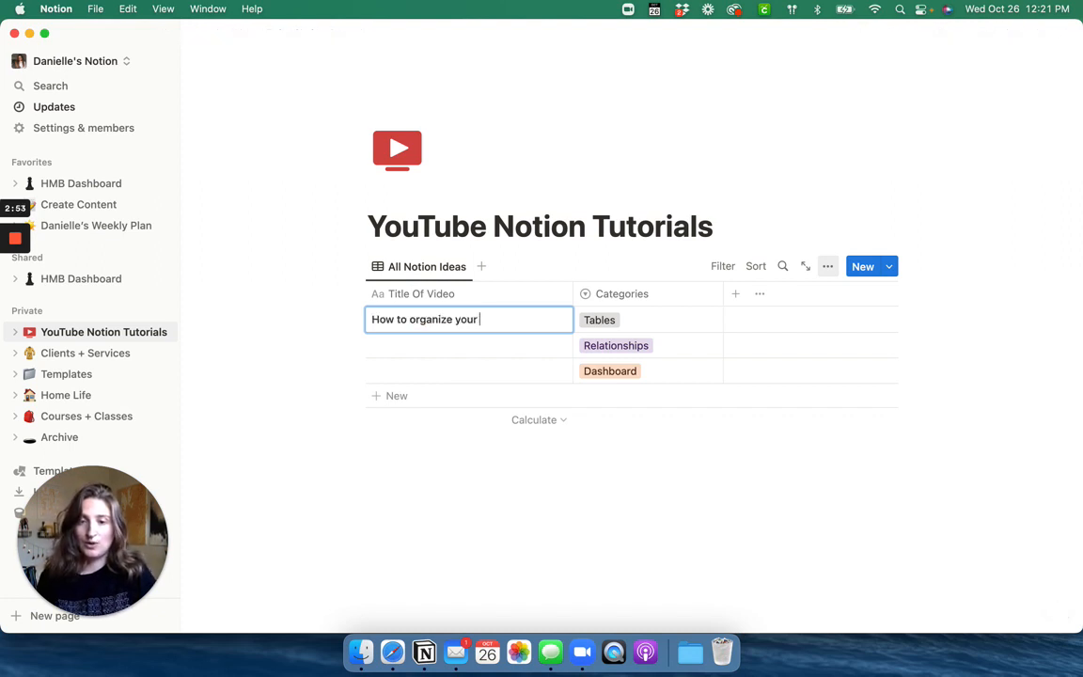
text(notion table)
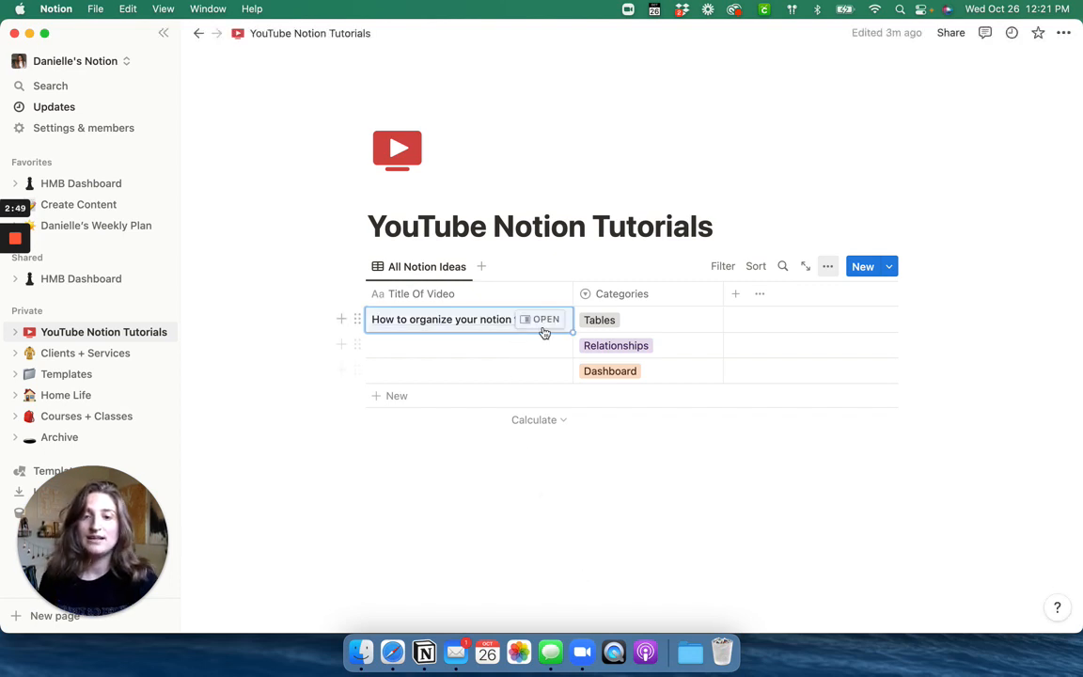
click(544, 319)
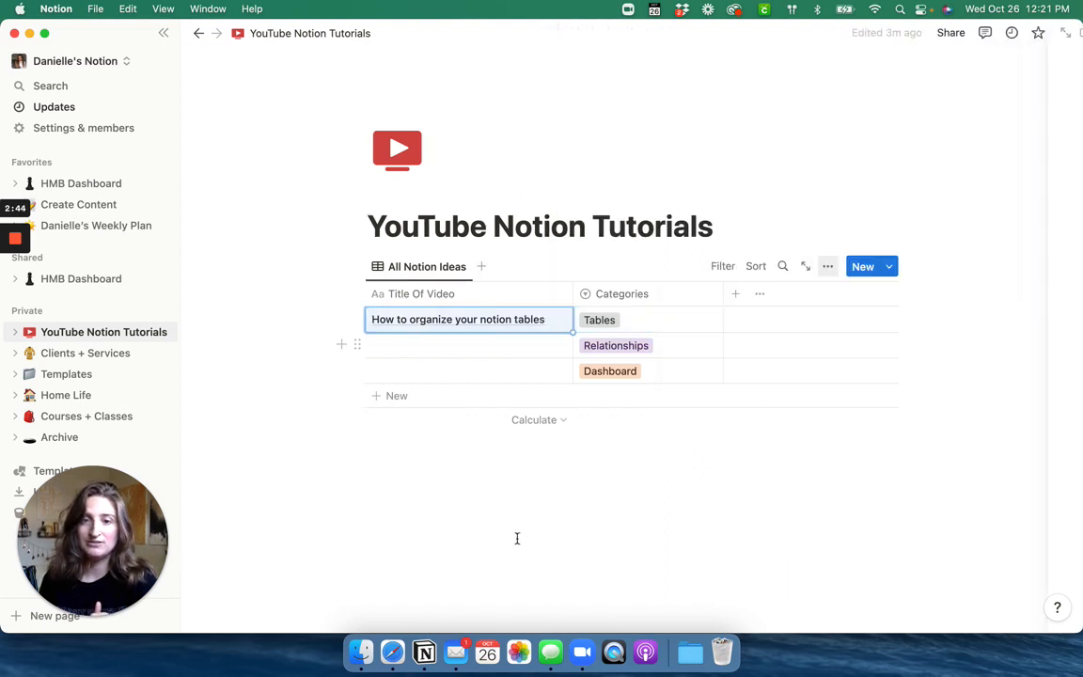
Step: Add a new Checkbox property to the table and name it 'Uploaded'
click(735, 293)
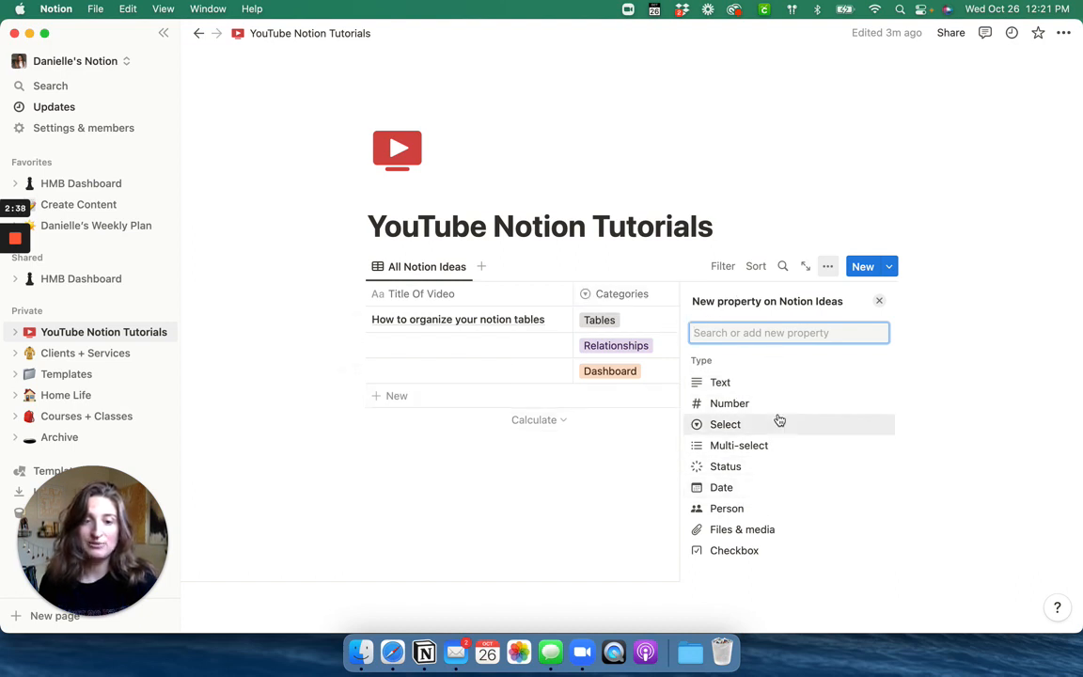
scroll(down, 3)
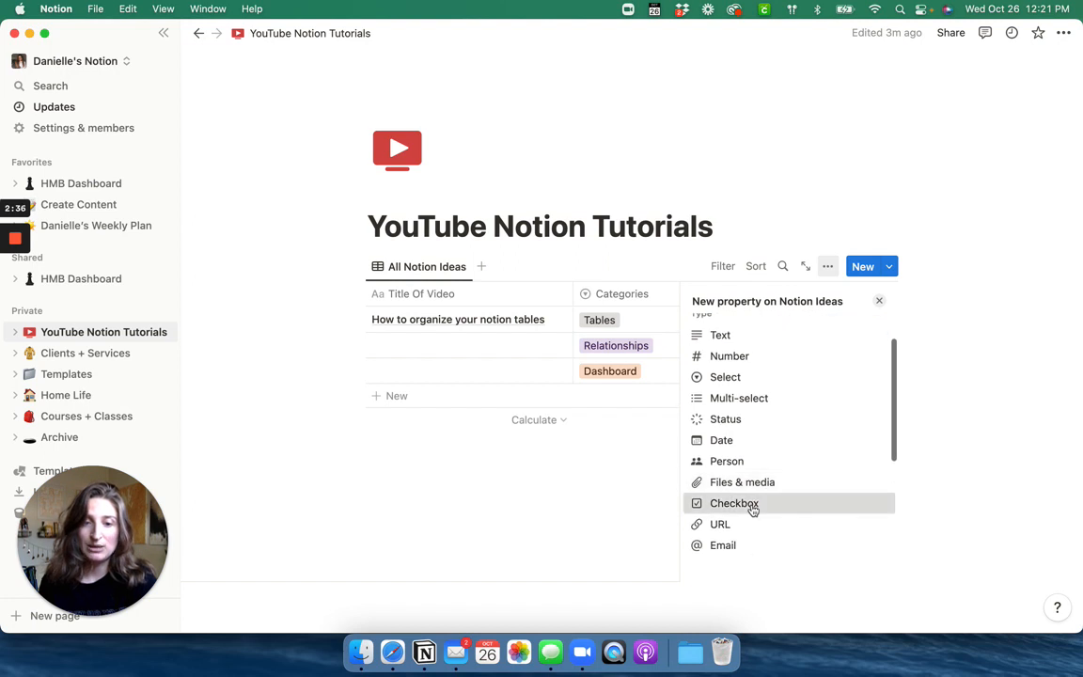
click(733, 503)
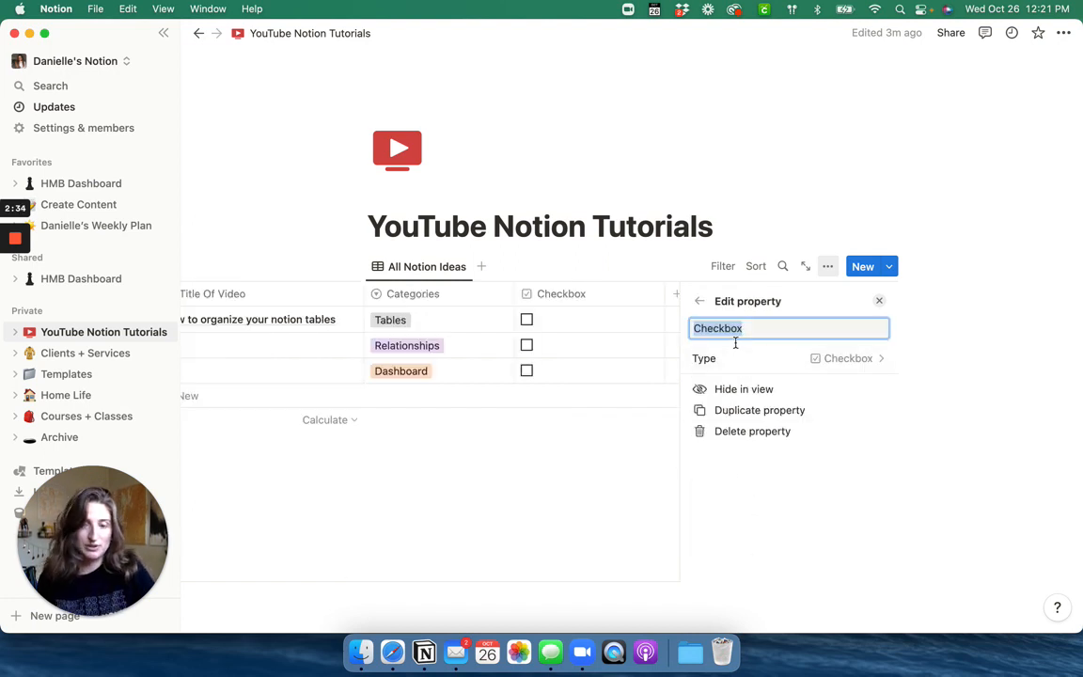
text(D)
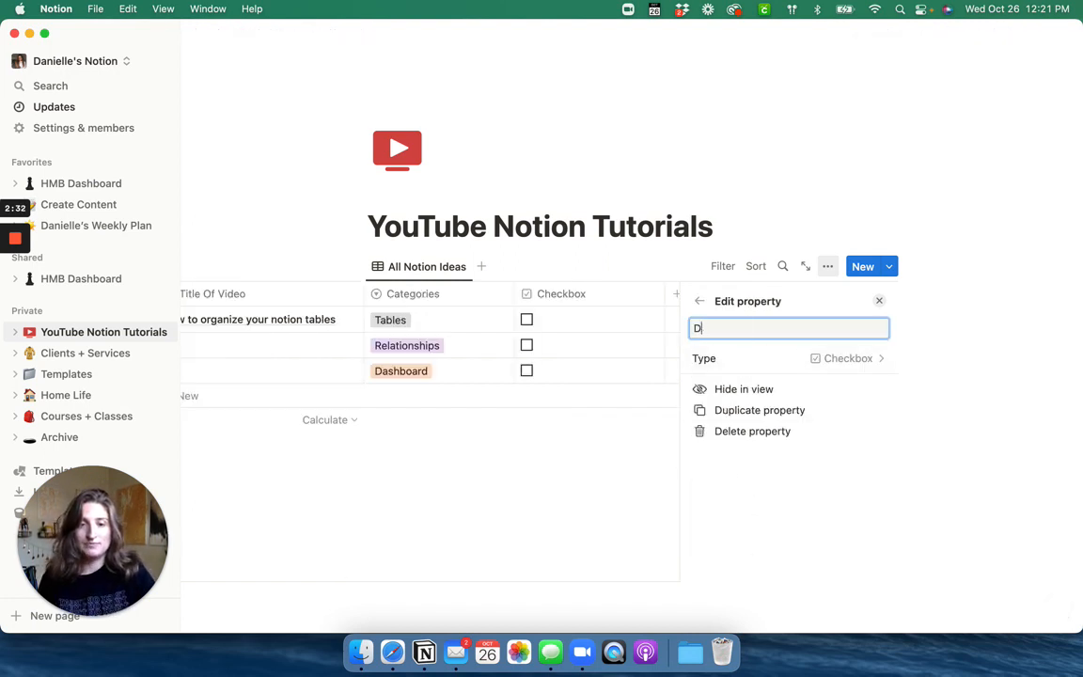
text(Upload)
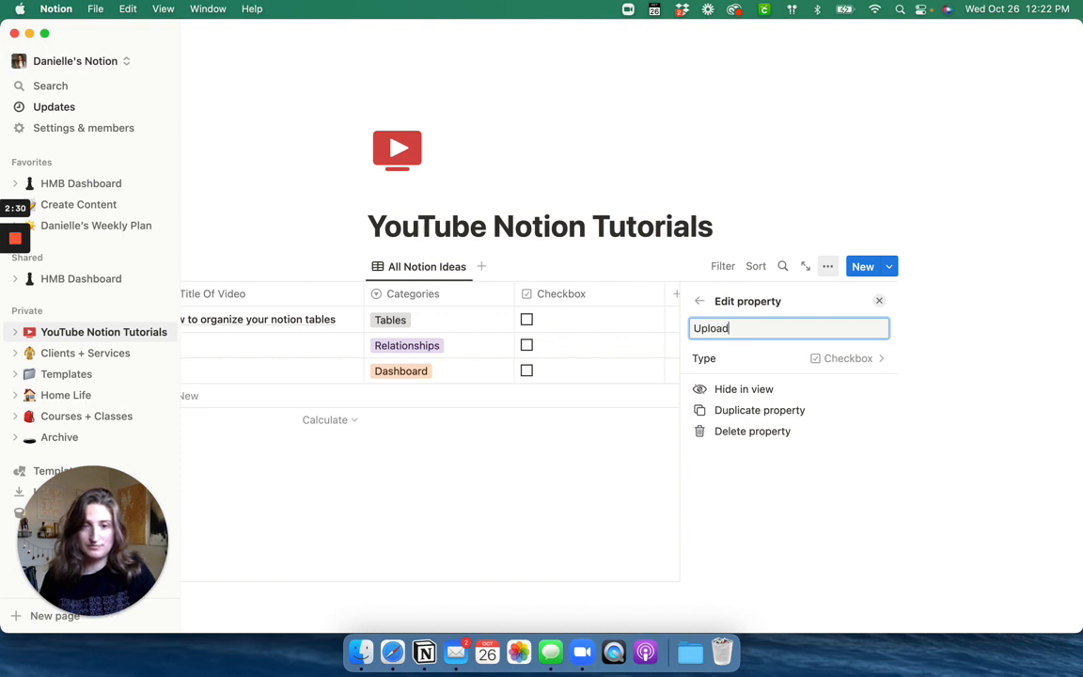
text(ed)
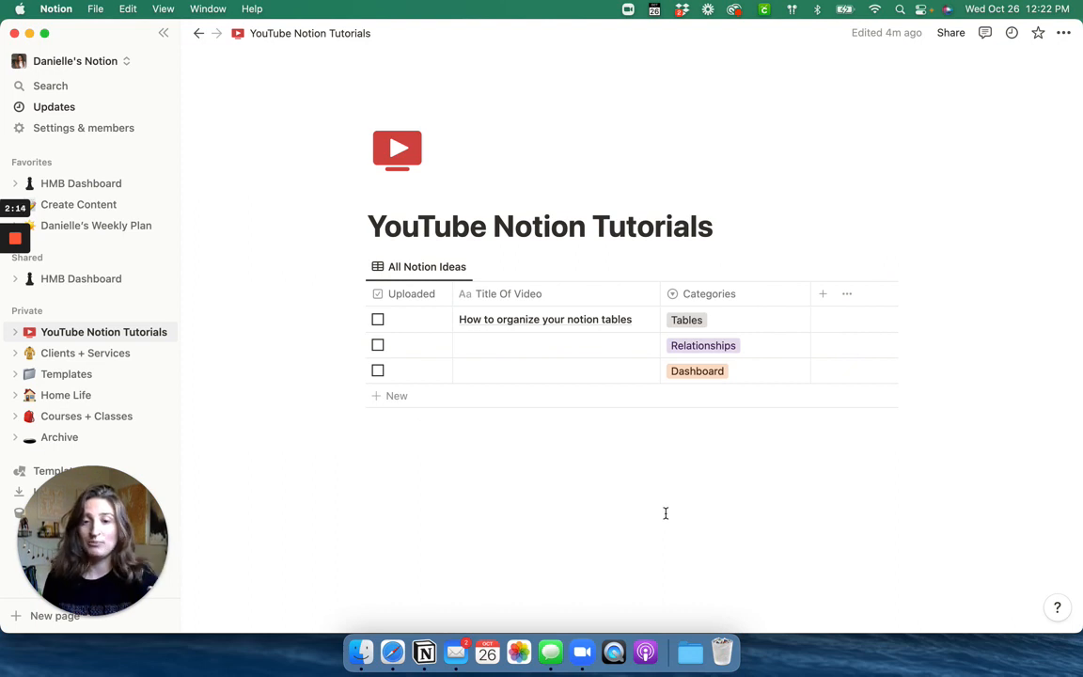
Step: Tick the Uploaded checkbox for the 'How to organize your notion tables' row
click(377, 319)
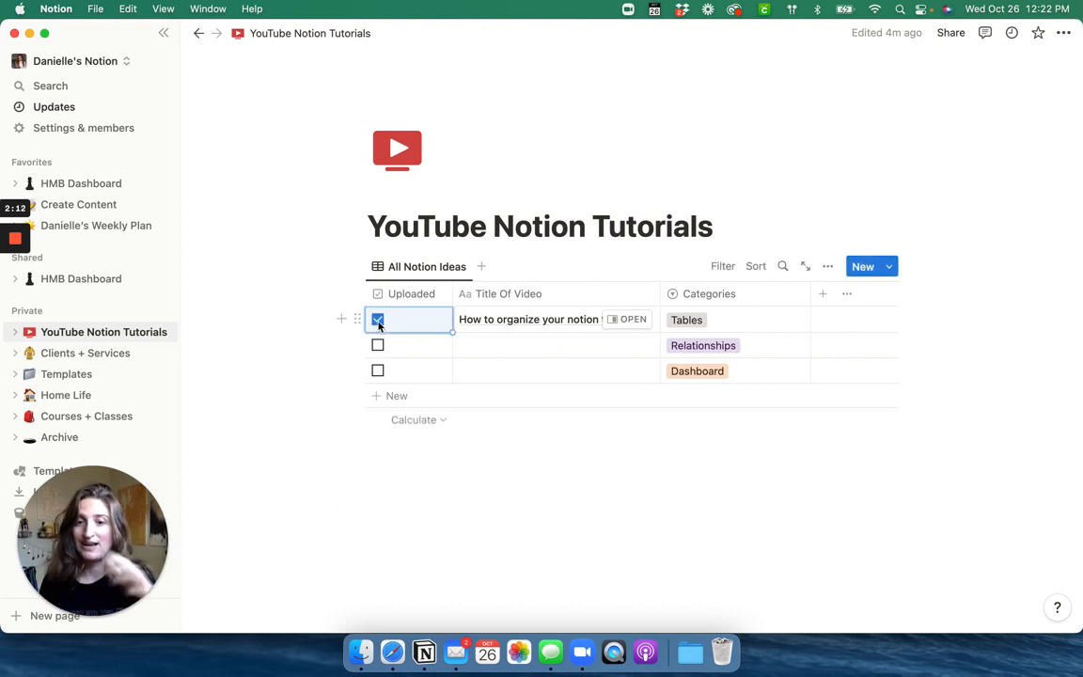